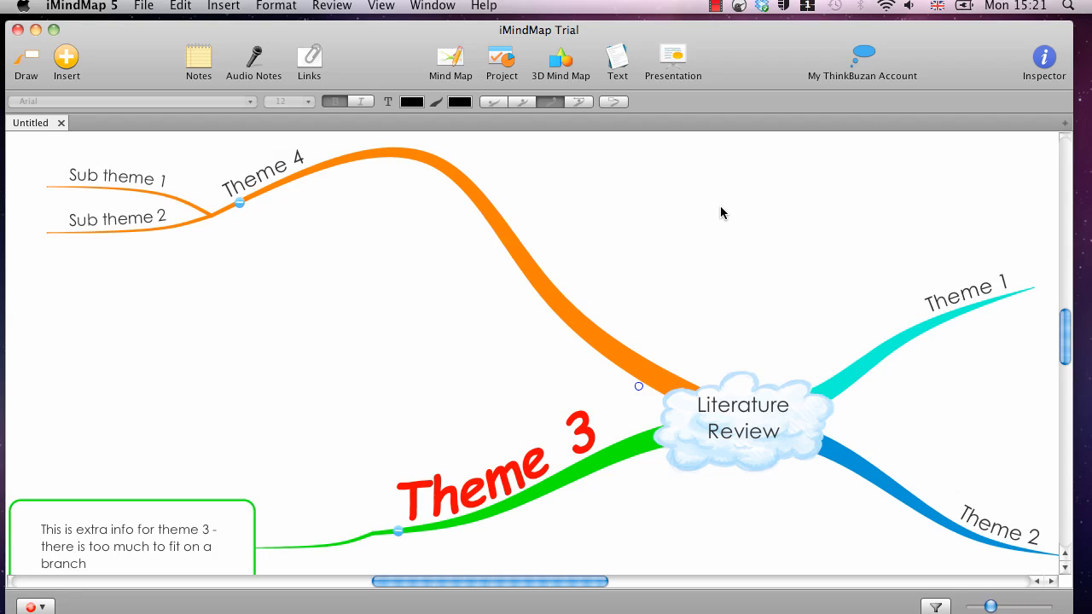
{"action": "mouse_move", "coordinate": [755, 294]}
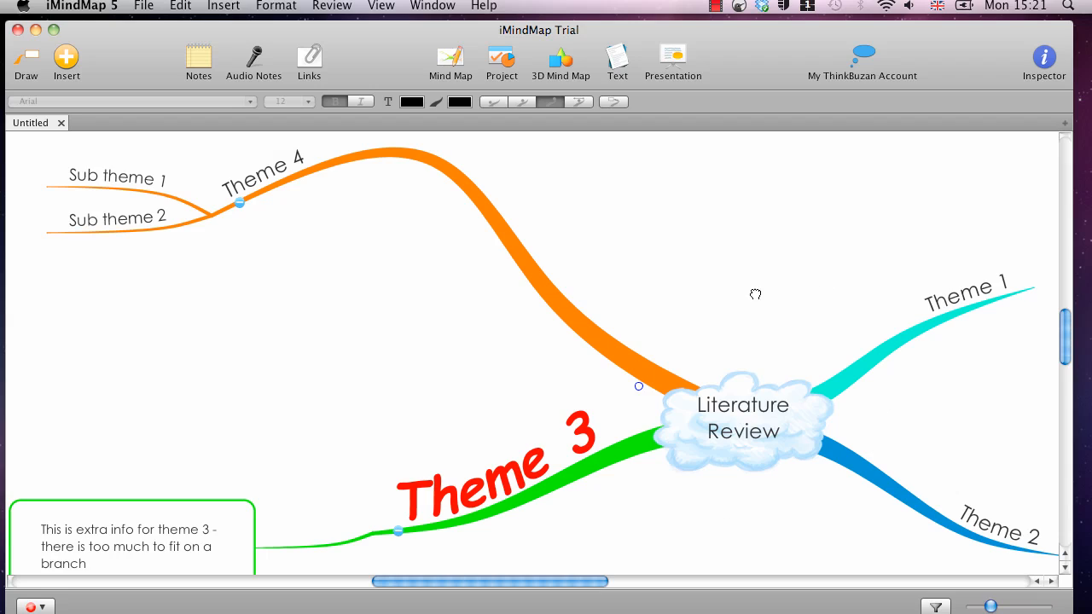
{"action": "mouse_move", "coordinate": [430, 254]}
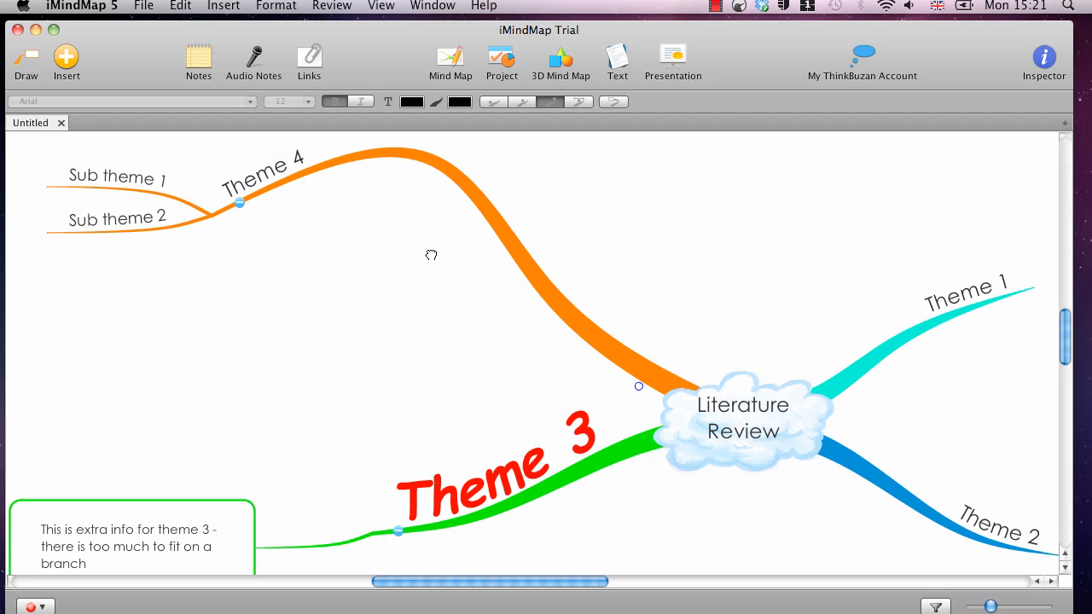
{"action": "mouse_move", "coordinate": [659, 264]}
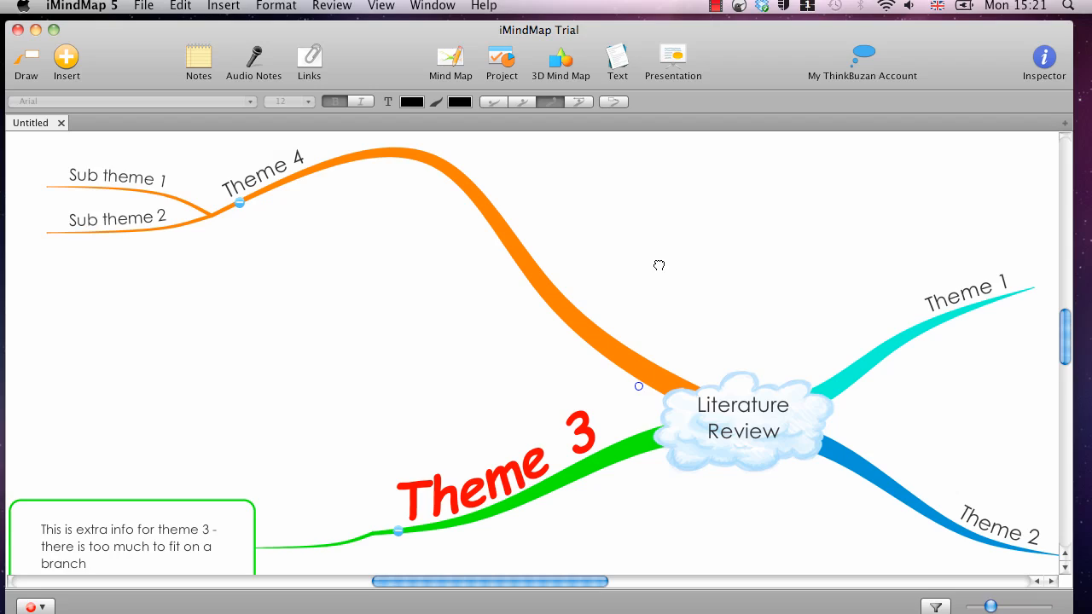
{"action": "mouse_move", "coordinate": [373, 237]}
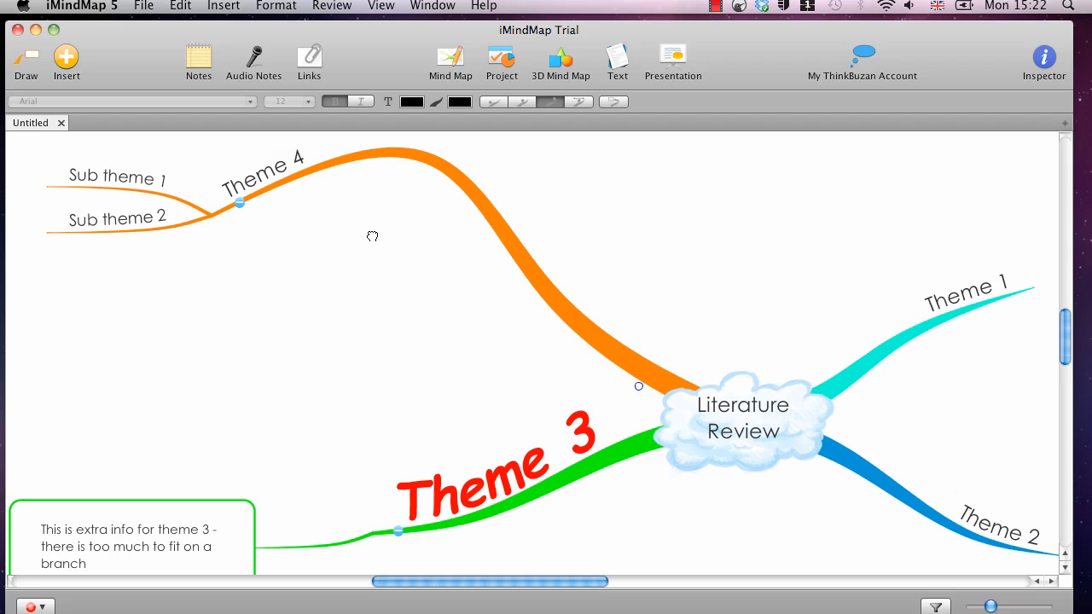
Search the image library for 'book' and place the tall book-stack clip art below Sub theme 2.
{"action": "left_click", "coordinate": [211, 215]}
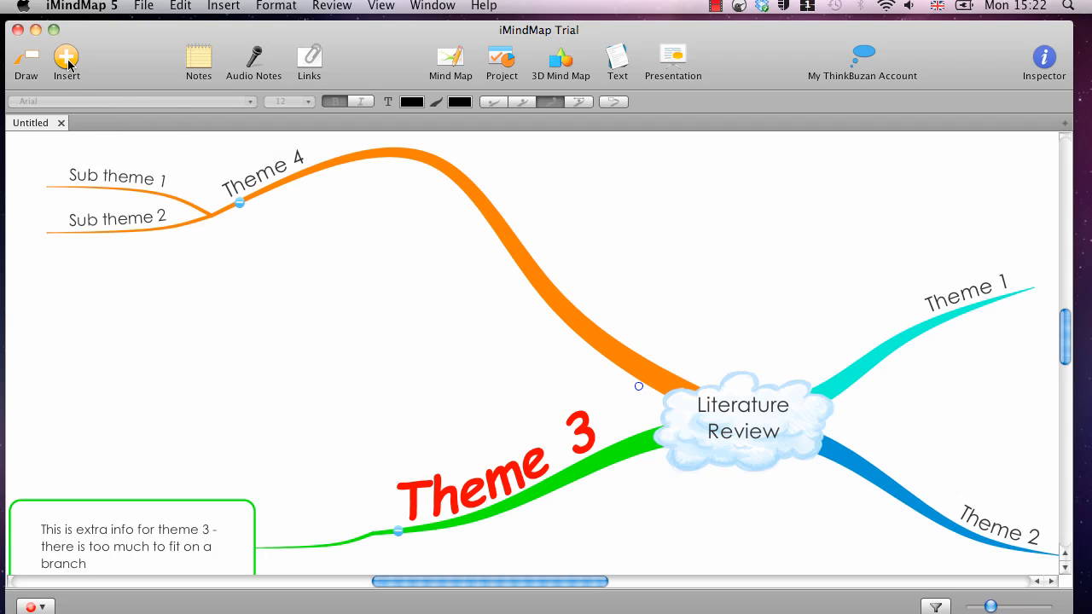
{"action": "left_click", "coordinate": [65, 57]}
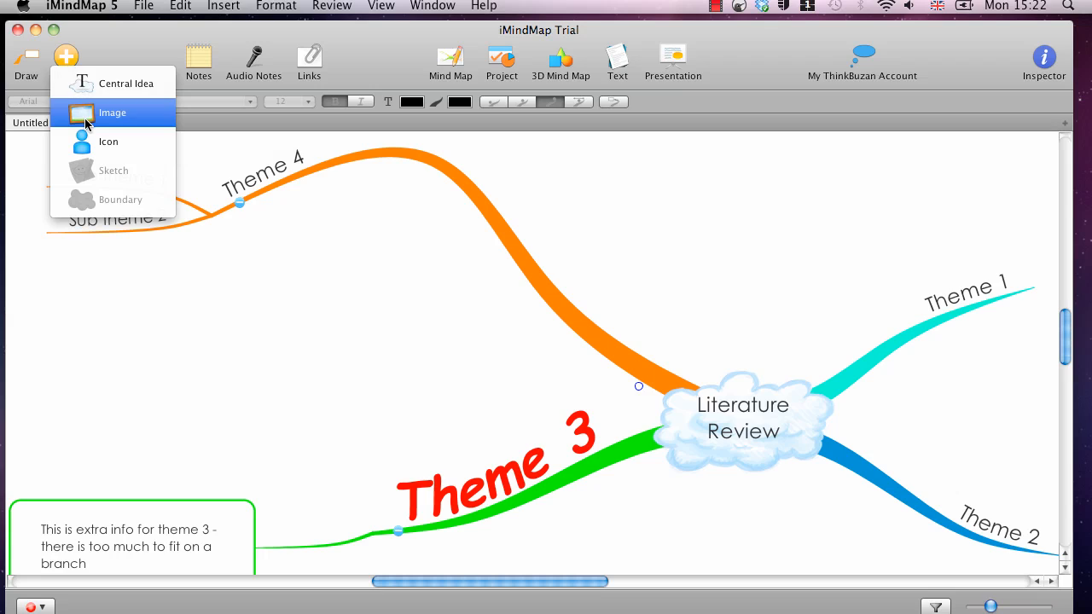
{"action": "left_click", "coordinate": [111, 112]}
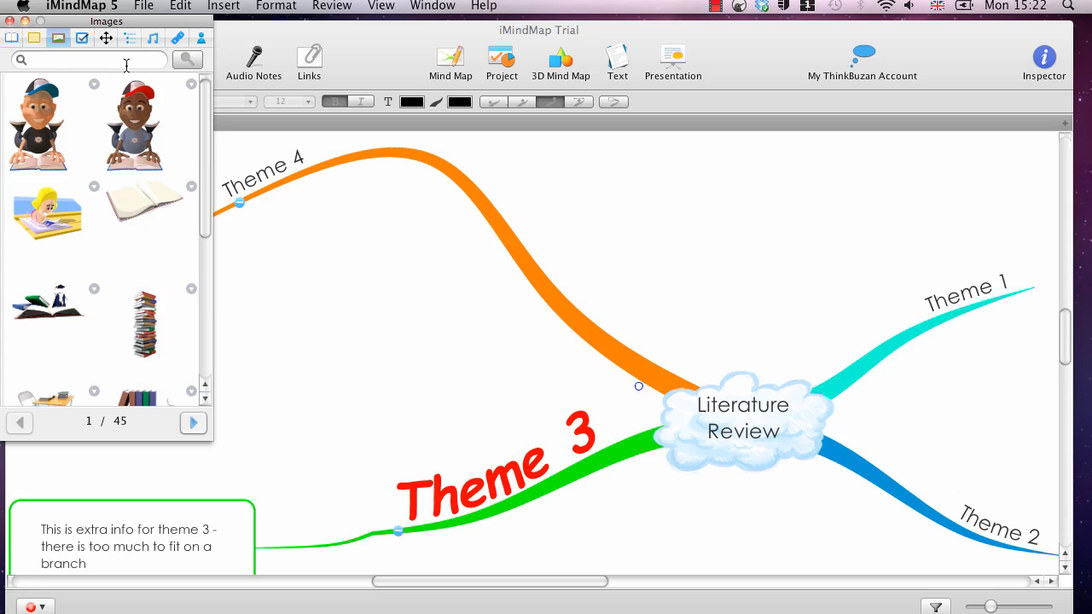
{"action": "type", "text": "book"}
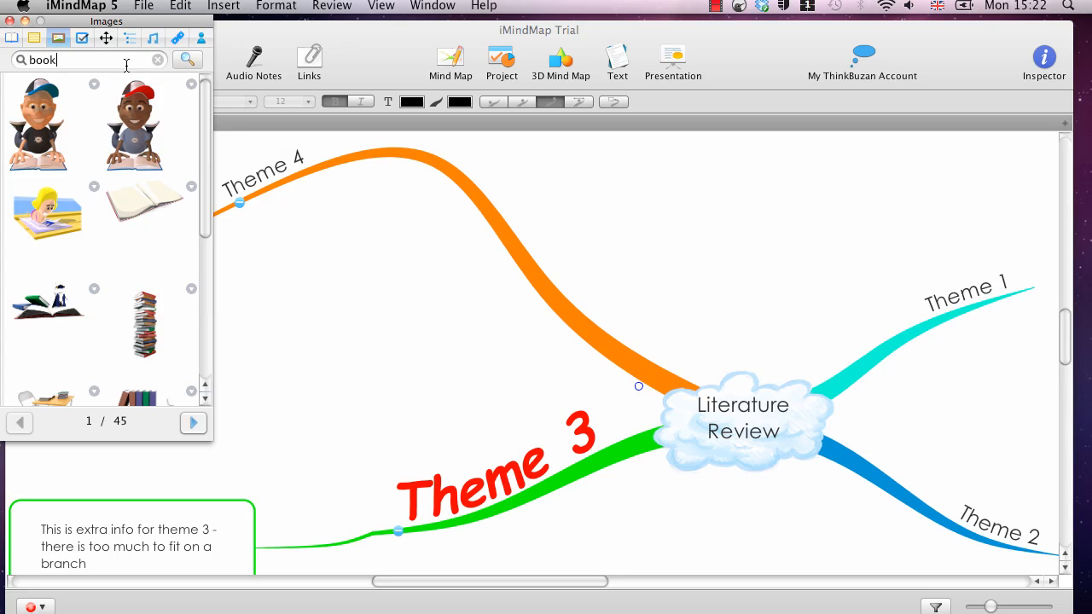
{"action": "left_click", "coordinate": [187, 59]}
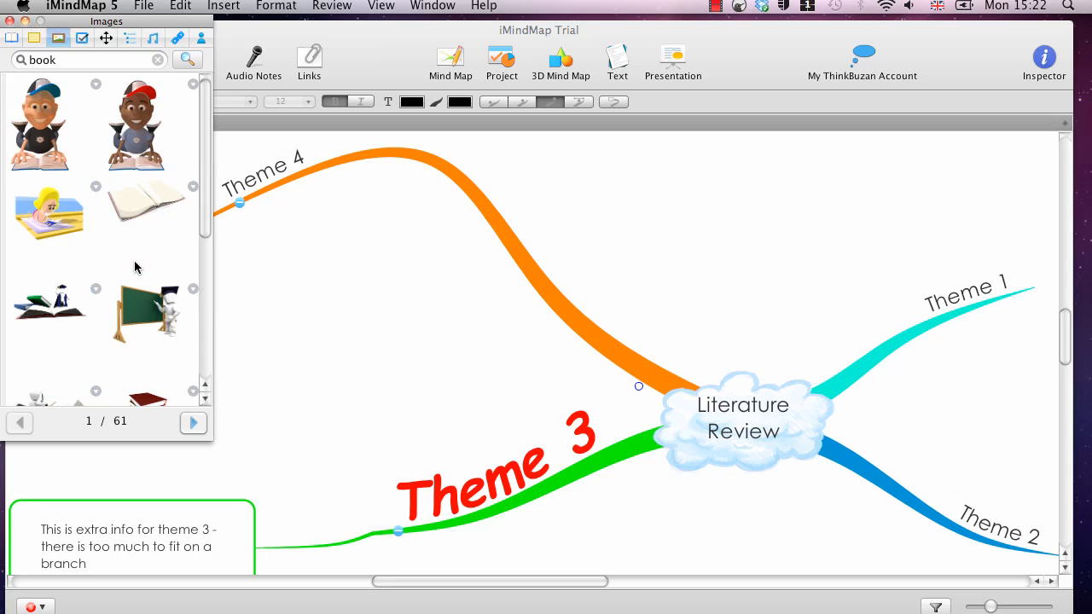
{"action": "mouse_move", "coordinate": [209, 220]}
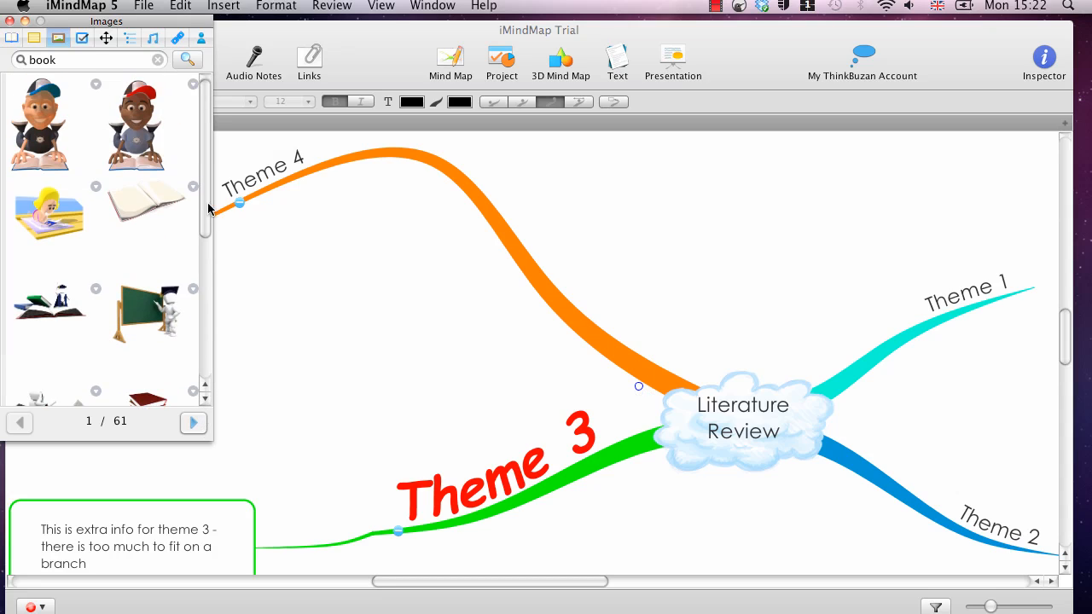
{"action": "scroll", "scroll_direction": "down", "scroll_amount": 3}
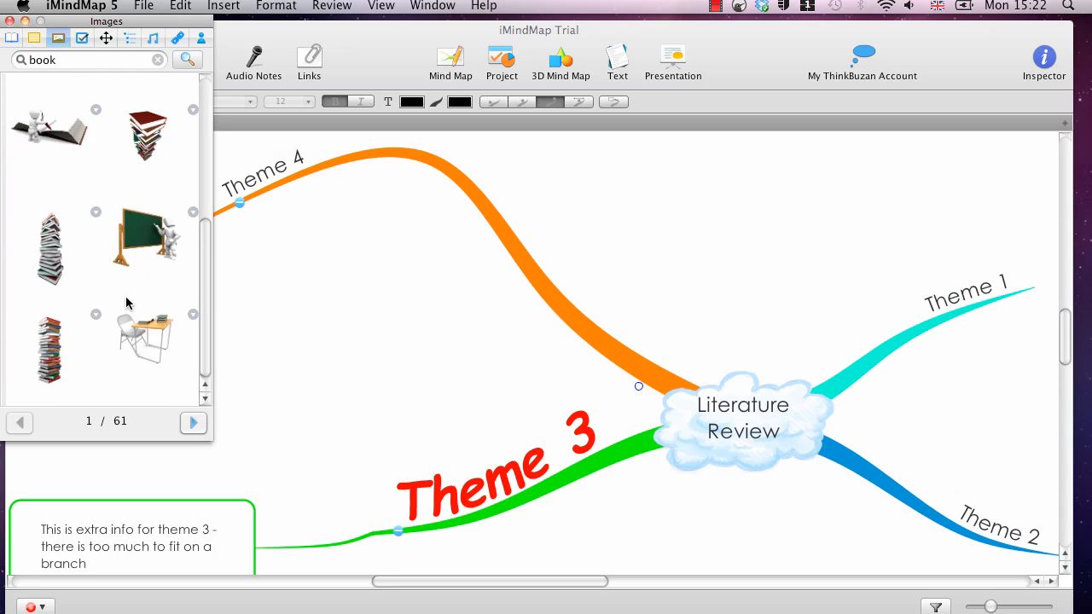
{"action": "left_click", "coordinate": [49, 354]}
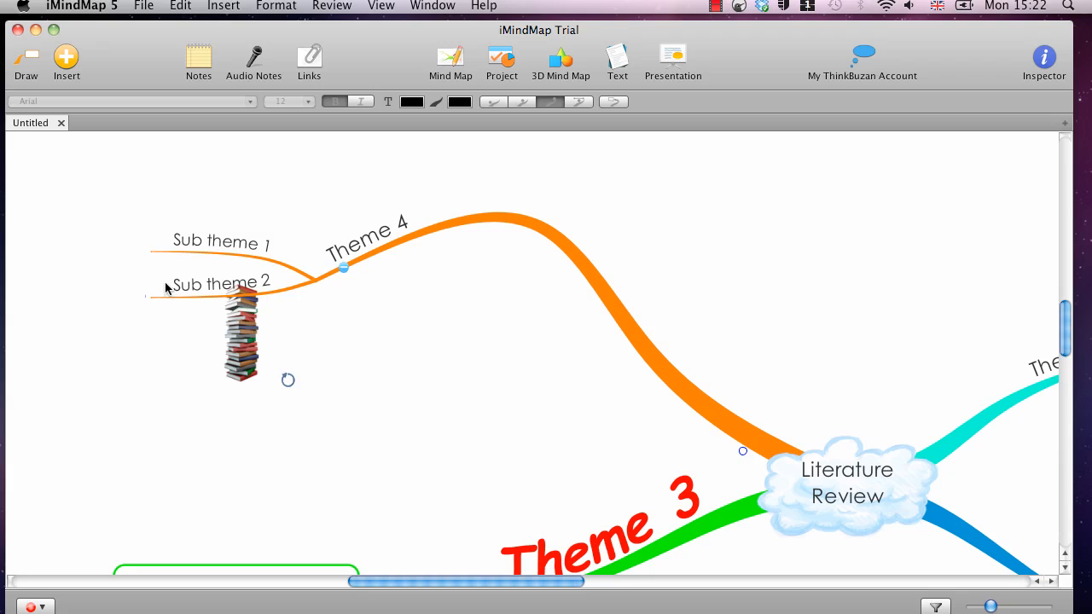
Lengthen the Sub theme 2 branch further to the left.
{"action": "left_click", "coordinate": [213, 296]}
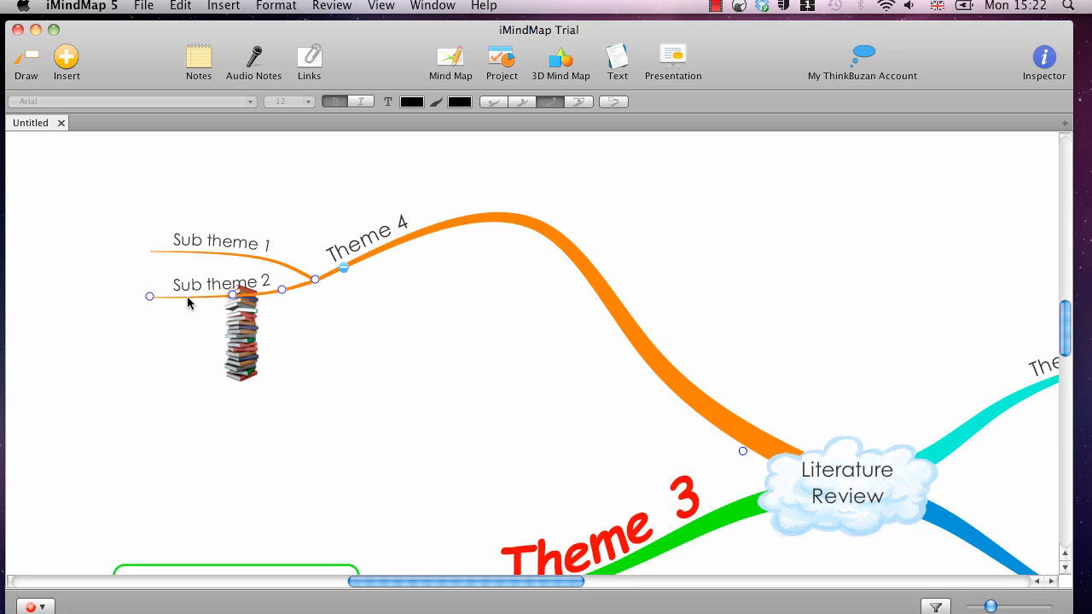
{"action": "left_click", "coordinate": [149, 296]}
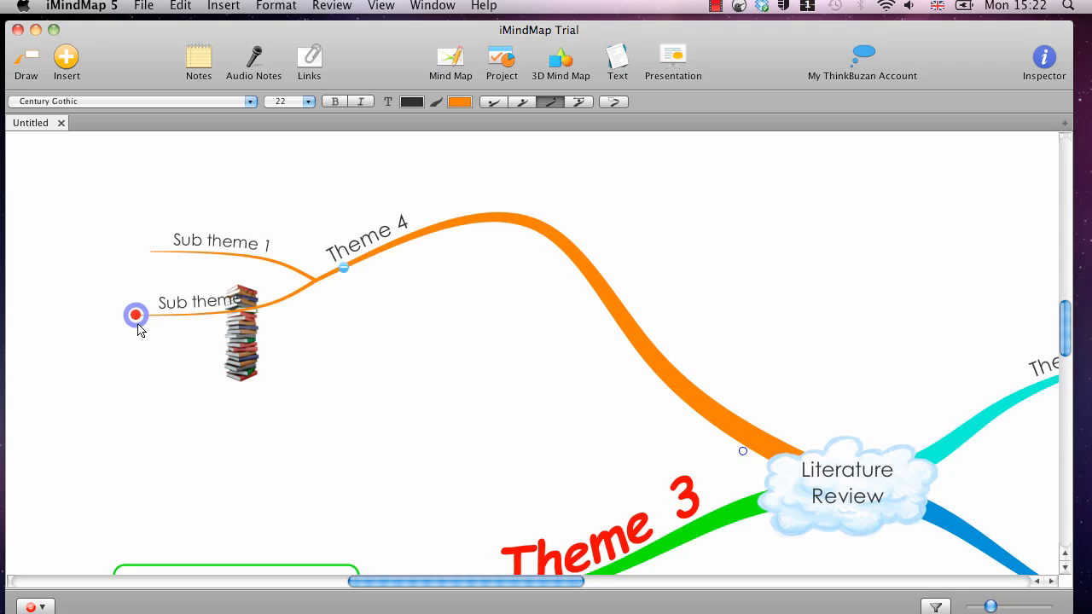
{"action": "left_click_drag", "start_coordinate": [135, 315], "coordinate": [60, 293]}
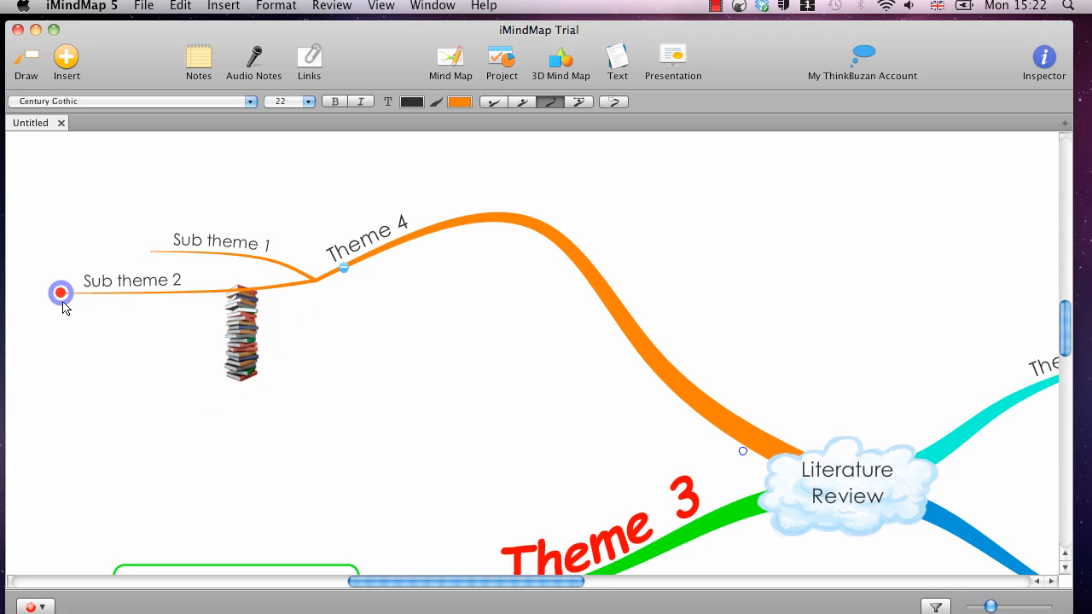
Move the book-stack picture lower, clear of the Theme 4 branch.
{"action": "left_click", "coordinate": [242, 333]}
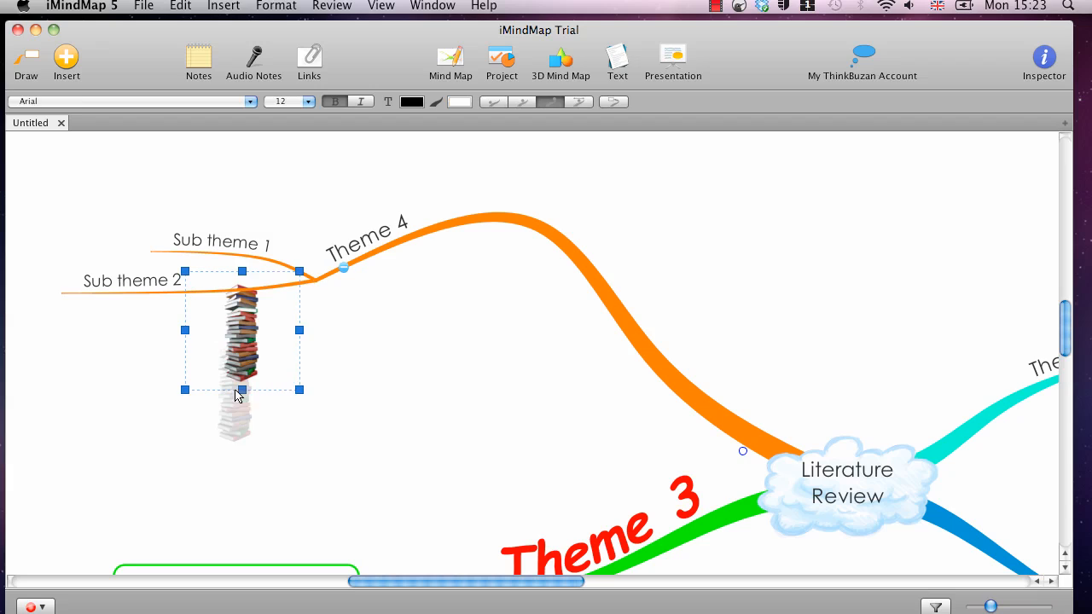
{"action": "left_click_drag", "start_coordinate": [242, 350], "coordinate": [368, 365]}
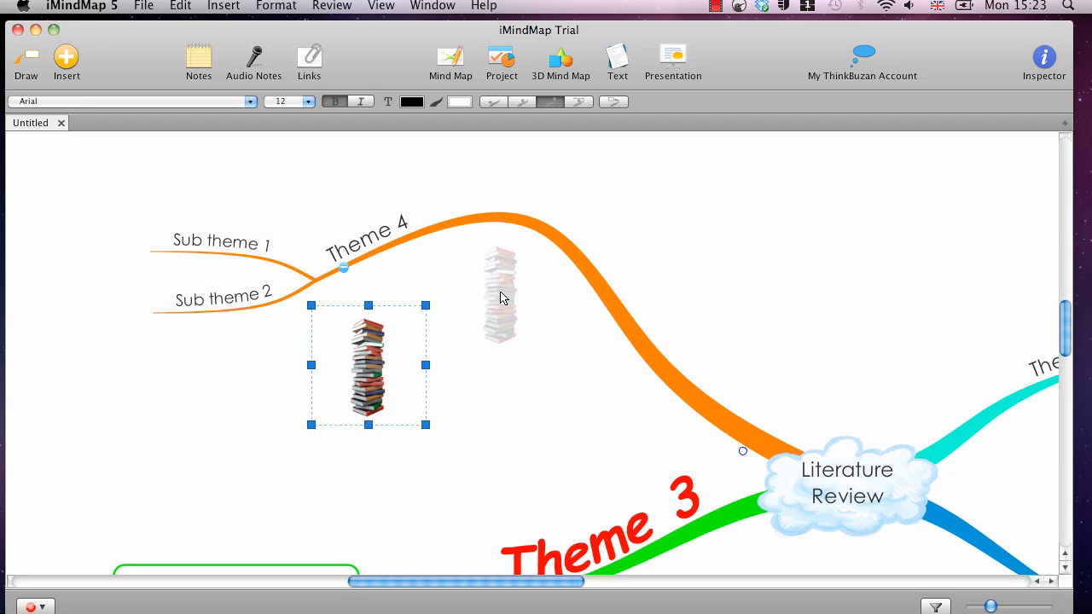
{"action": "right_click", "coordinate": [499, 294]}
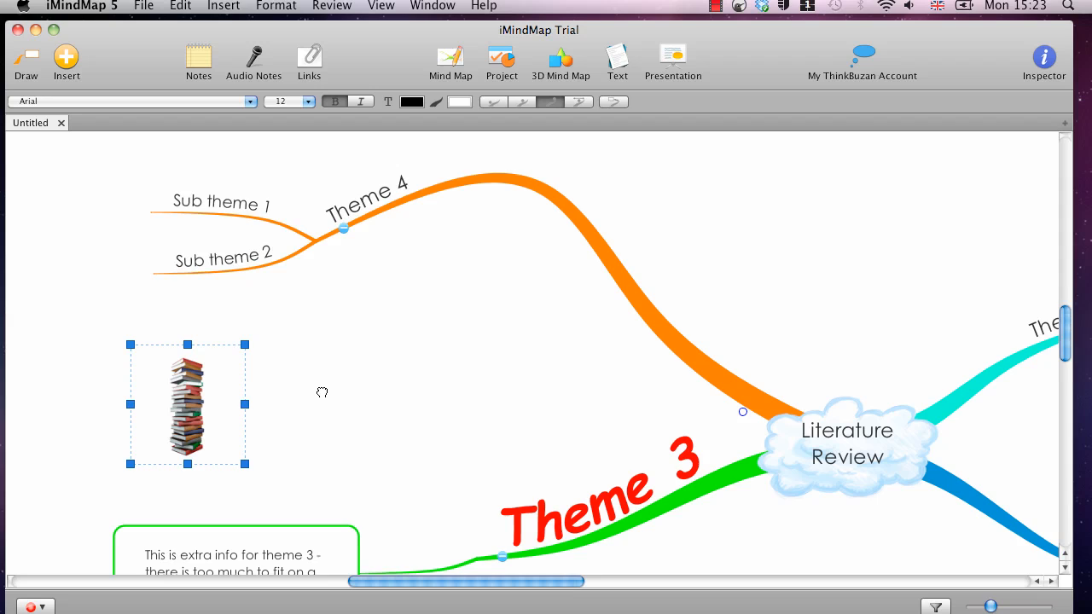
{"action": "scroll", "scroll_direction": "down", "scroll_amount": 3}
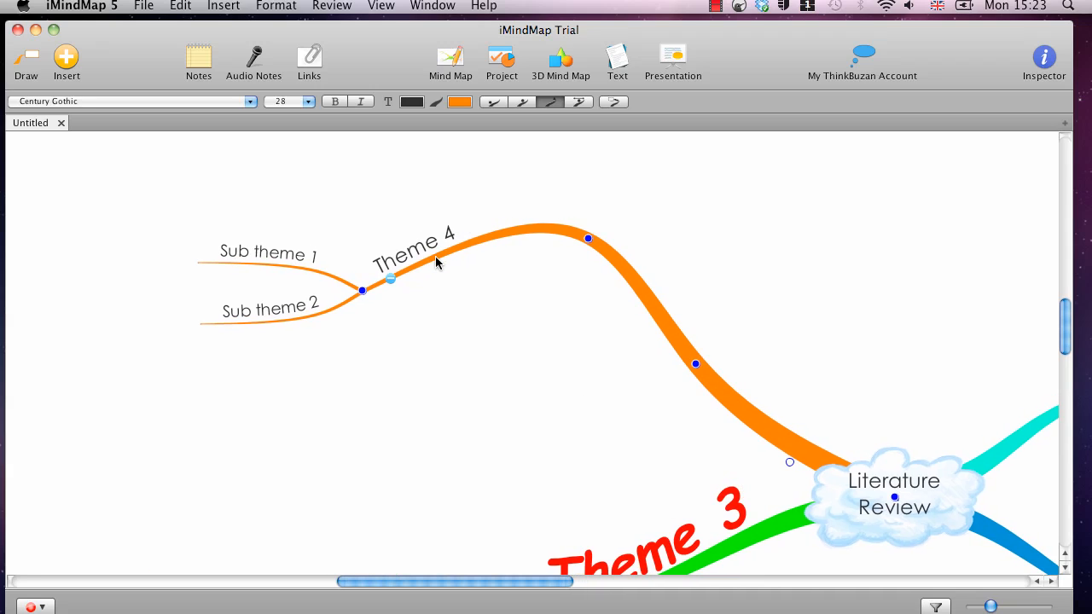
Attach the clip art of a figure reading an open book to Theme 4.
{"action": "left_click", "coordinate": [66, 58]}
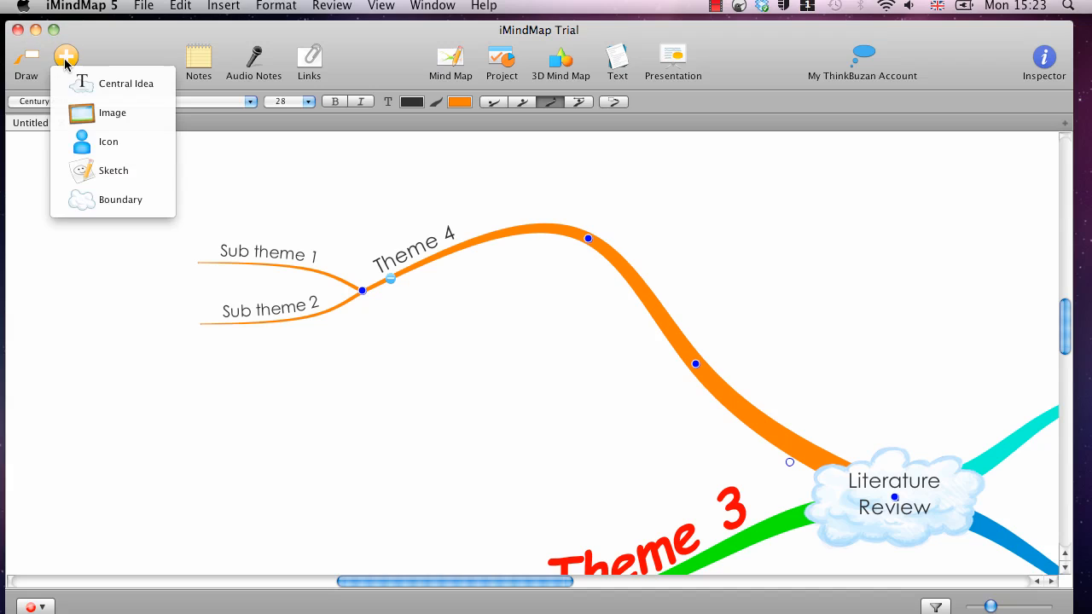
{"action": "left_click", "coordinate": [111, 112]}
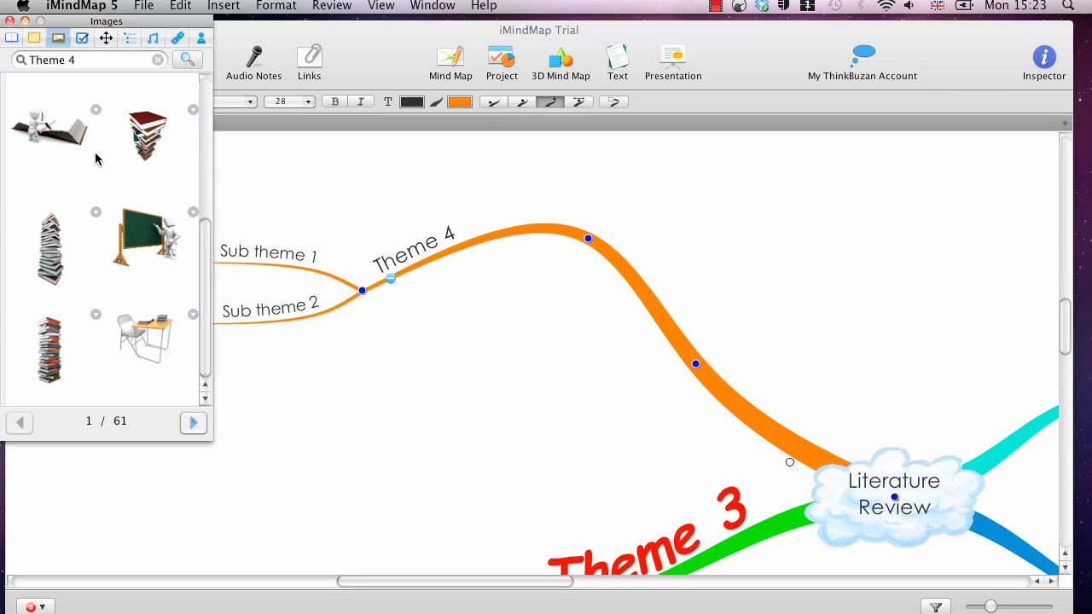
{"action": "scroll", "scroll_direction": "down", "scroll_amount": 3}
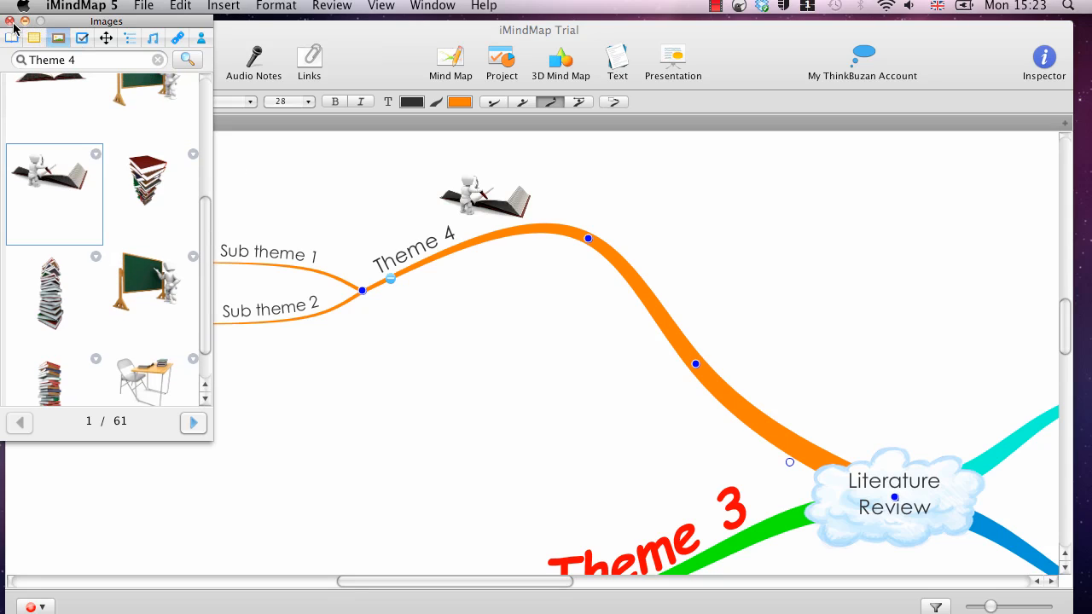
{"action": "left_click", "coordinate": [12, 21]}
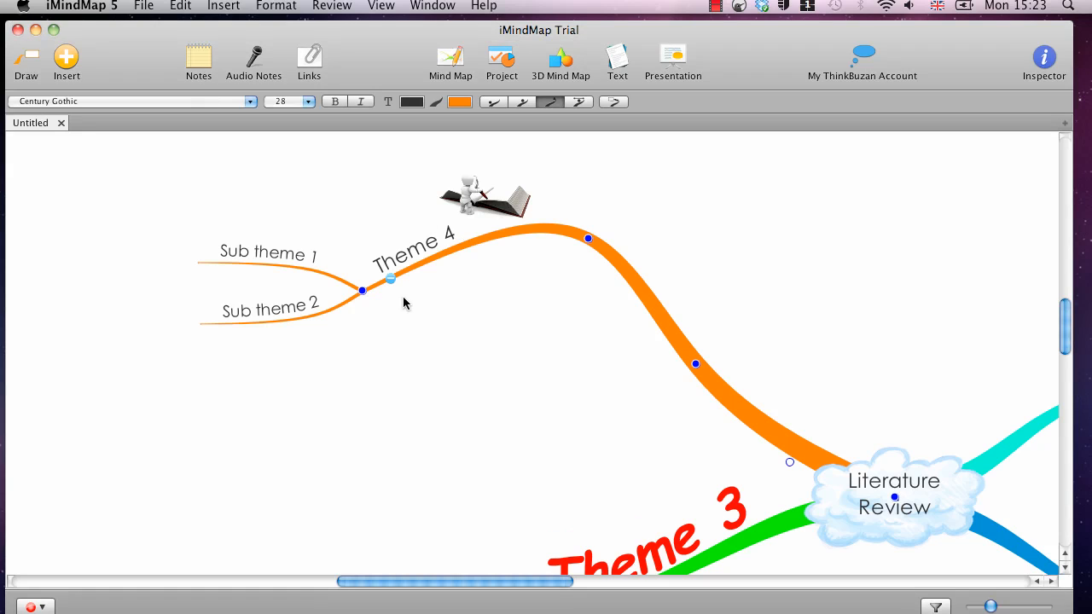
{"action": "left_click", "coordinate": [362, 290]}
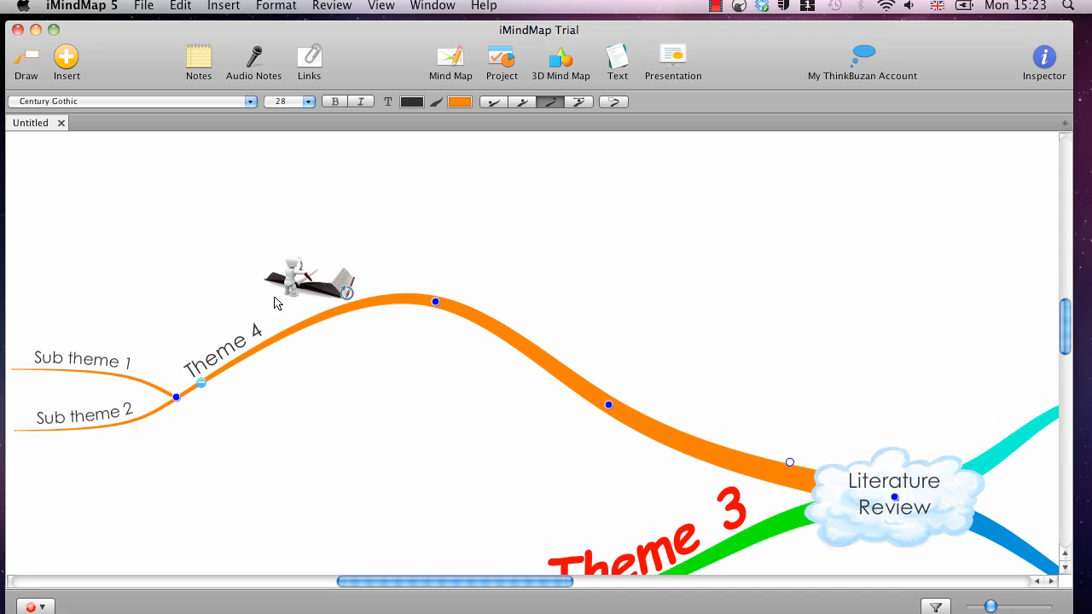
Reposition the reader image around Theme 4's curve, then deselect it.
{"action": "right_click", "coordinate": [310, 282]}
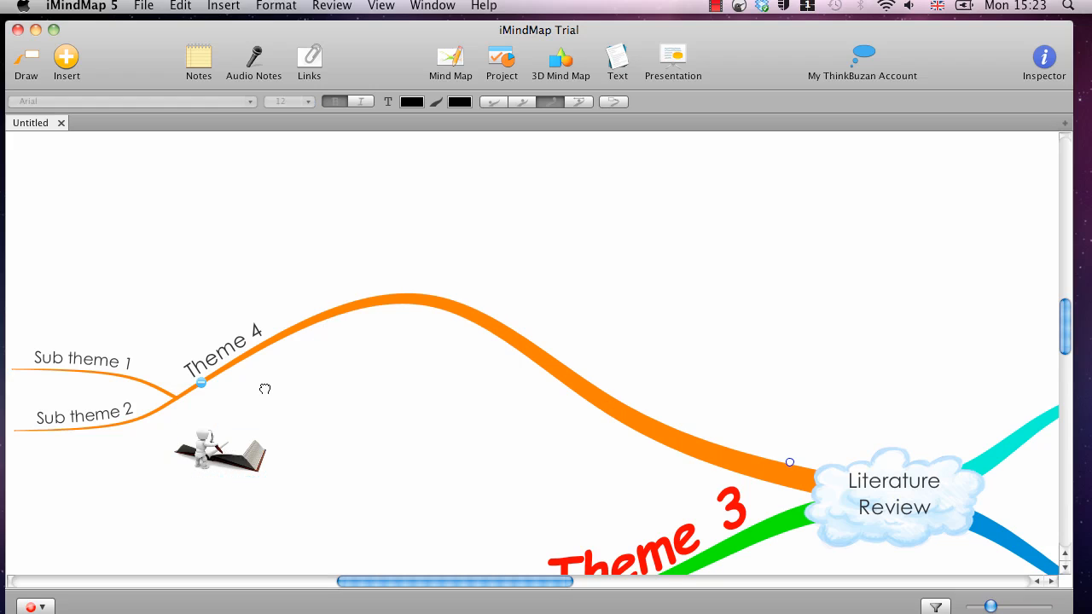
{"action": "right_click", "coordinate": [221, 451]}
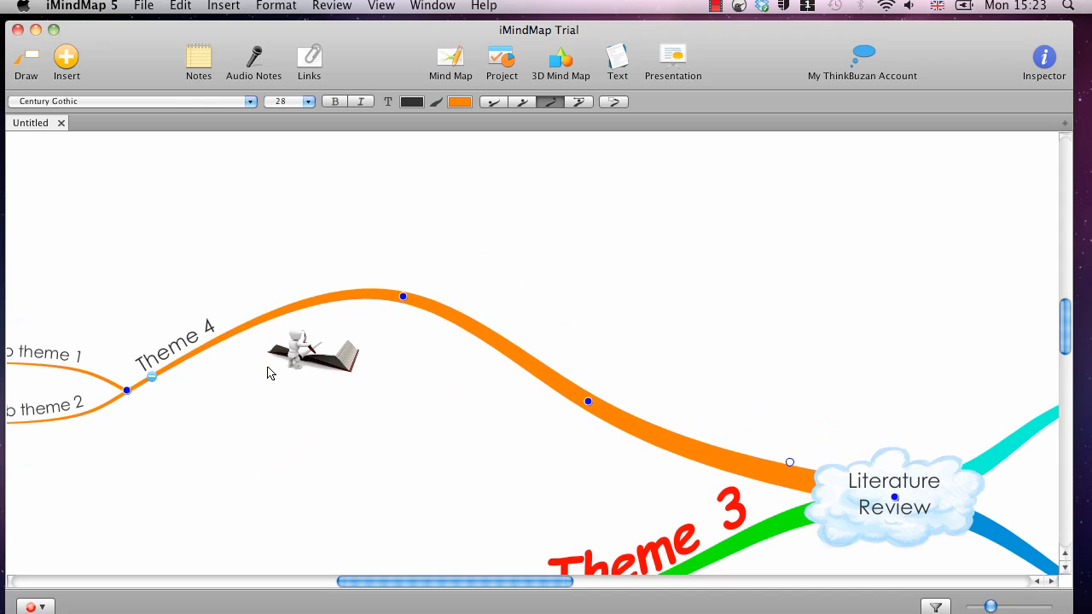
{"action": "left_click", "coordinate": [312, 352]}
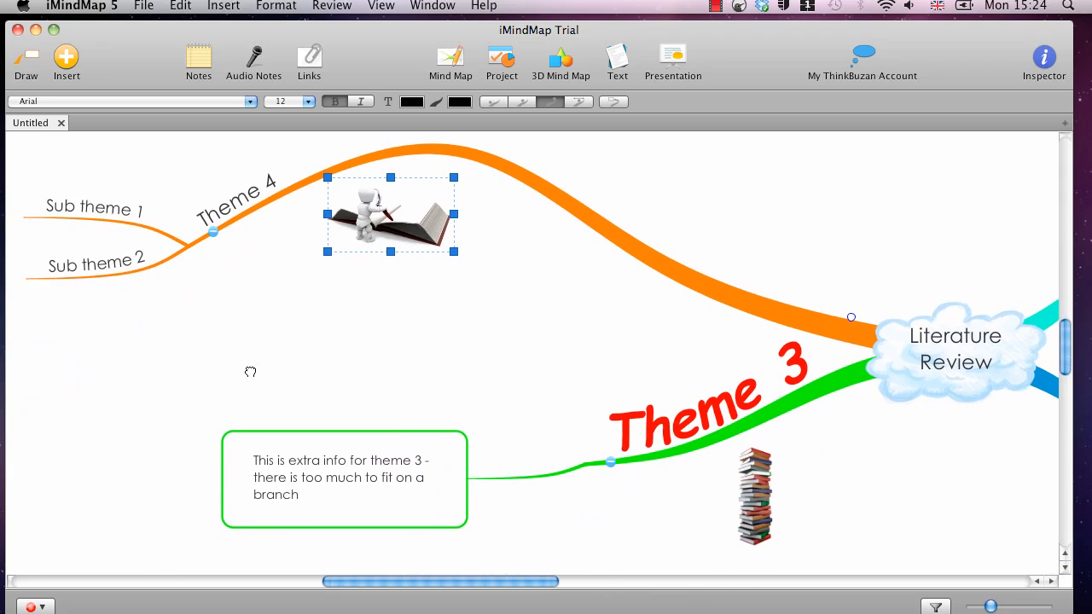
{"action": "scroll", "scroll_direction": "right", "scroll_amount": 3}
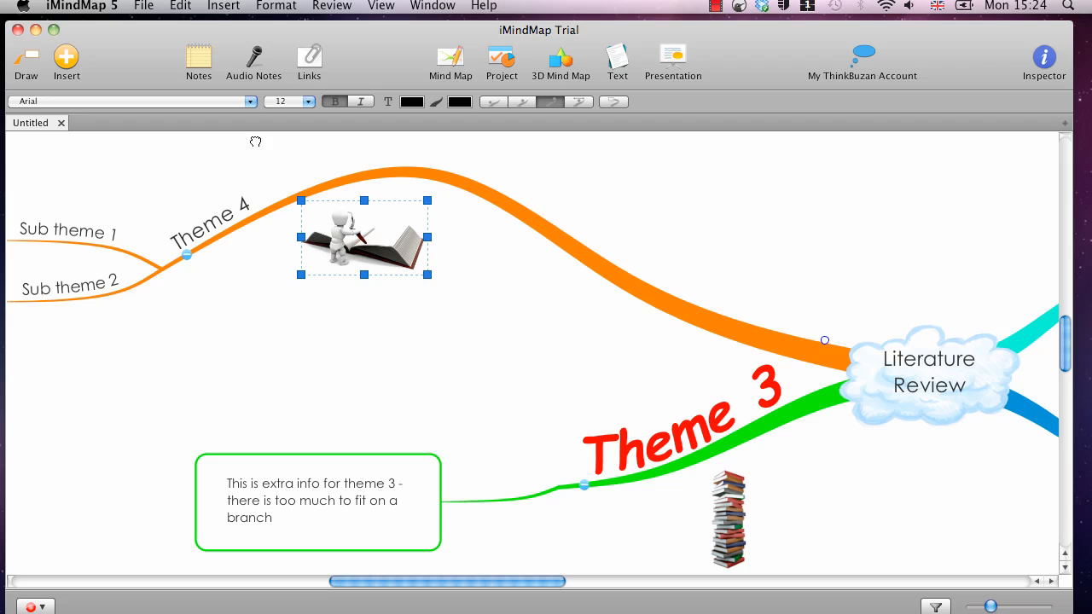
{"action": "left_click", "coordinate": [223, 6]}
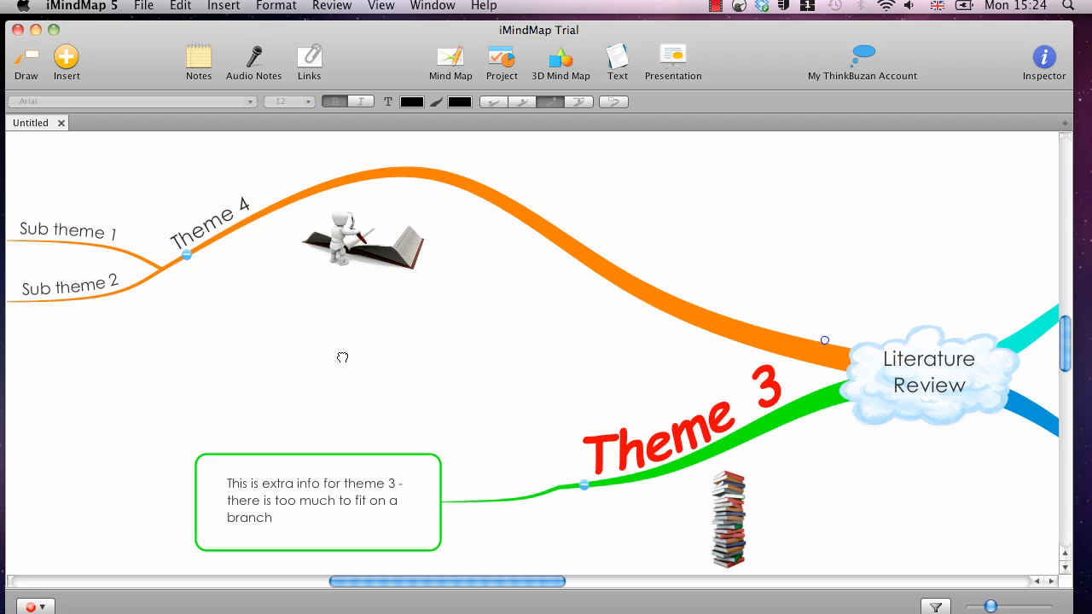
{"action": "left_click", "coordinate": [224, 6]}
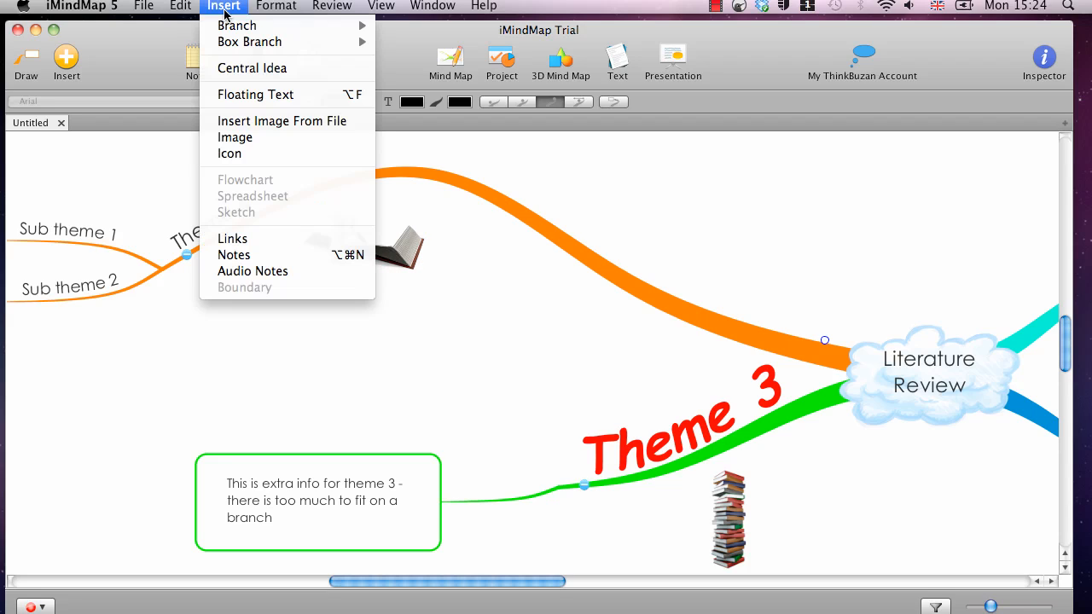
{"action": "mouse_move", "coordinate": [262, 121]}
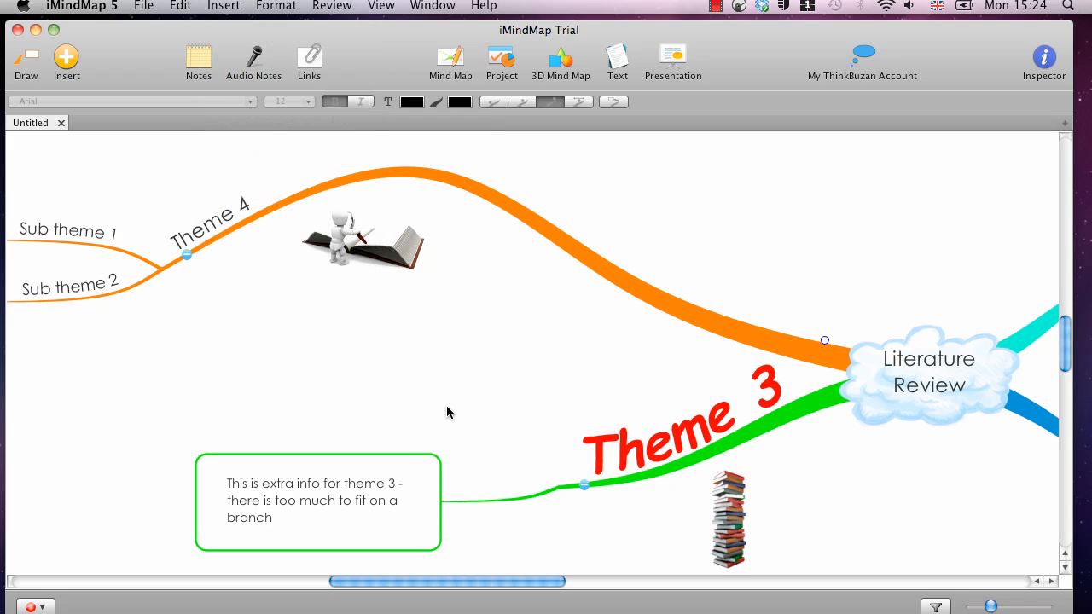
{"action": "mouse_move", "coordinate": [532, 357]}
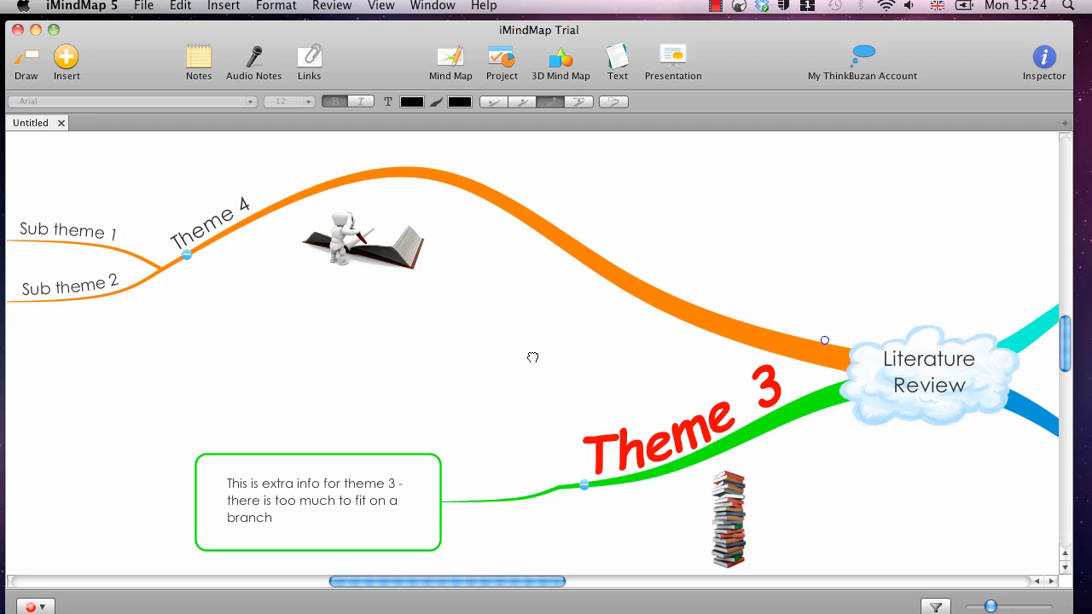